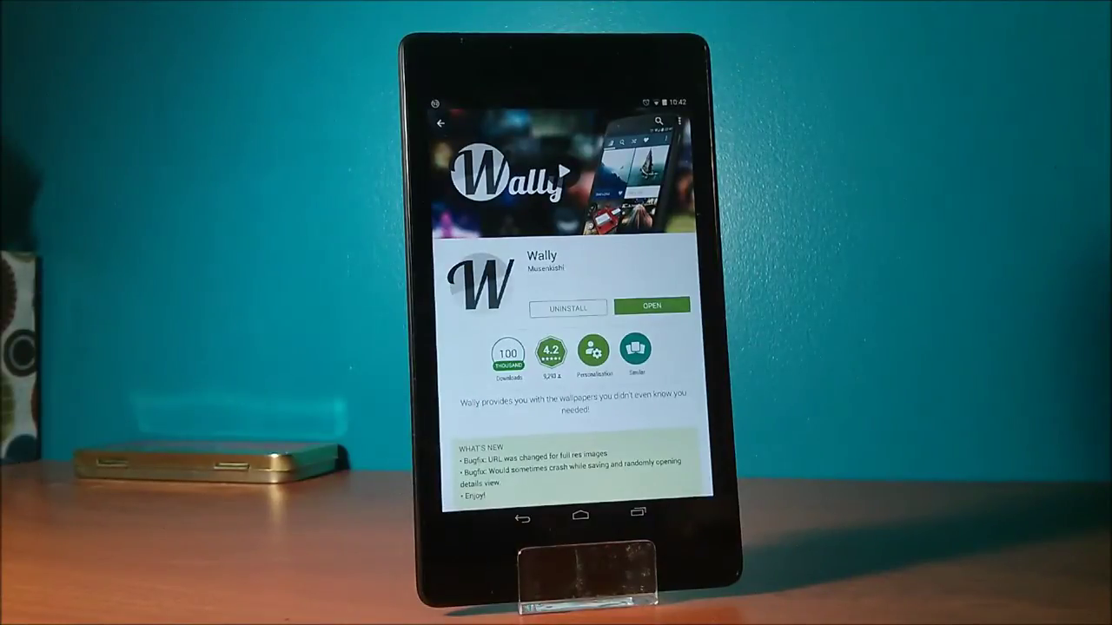
# Step: Launch Wally from its Play Store listing and open its wallpaper gallery
pyautogui.click(653, 306)
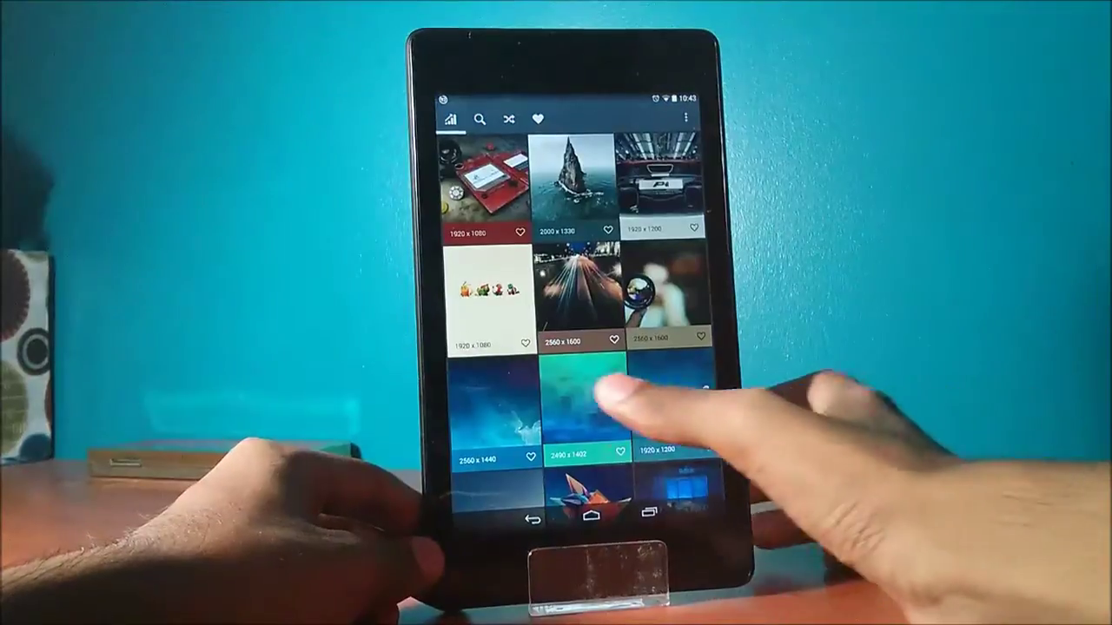
pyautogui.click(582, 409)
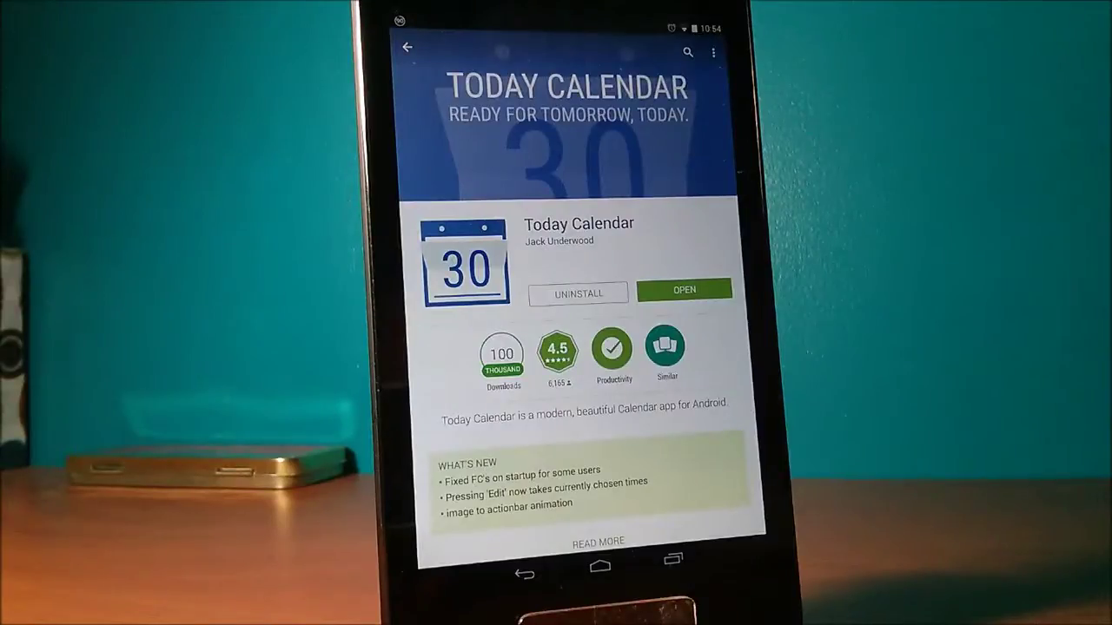
# Step: Launch Today Calendar to its October 2014 month view showing the Barbeque event
pyautogui.click(685, 293)
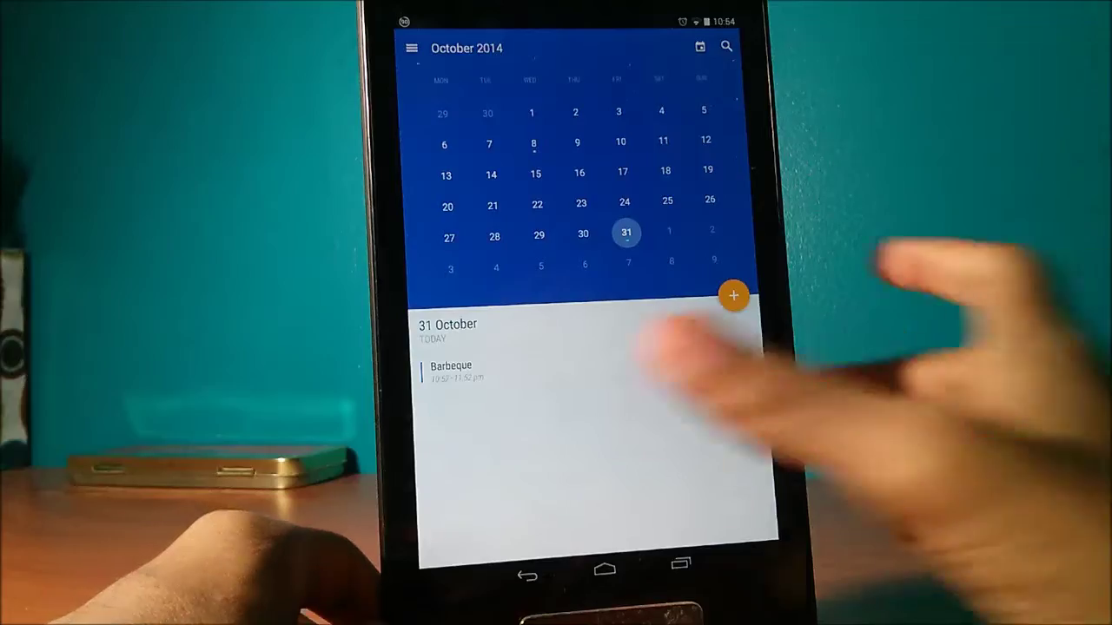
pyautogui.click(410, 47)
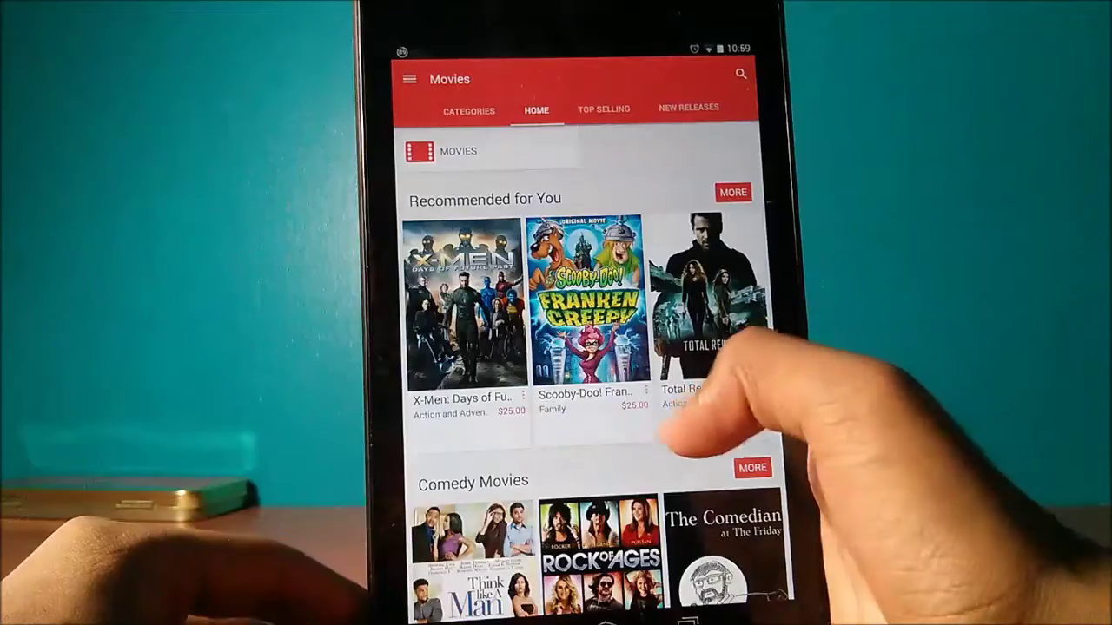
# Step: Show the Top Selling movies chart, led by Let's Be Cops and Transformers
pyautogui.click(604, 108)
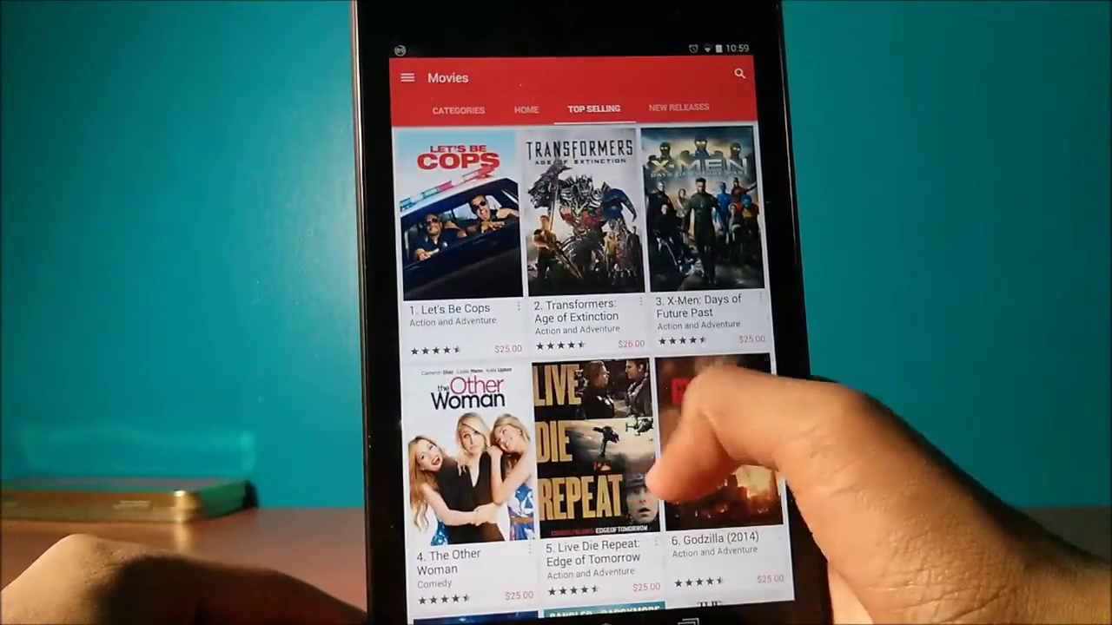